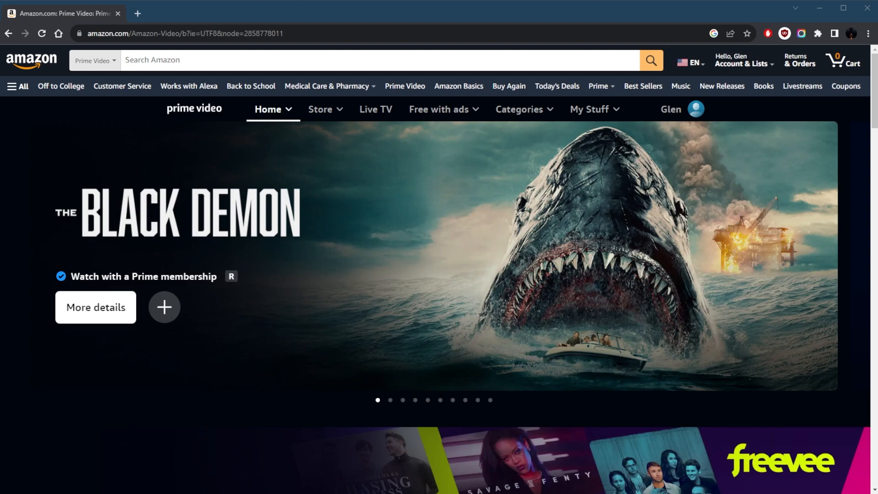
mouse_move(595, 262)
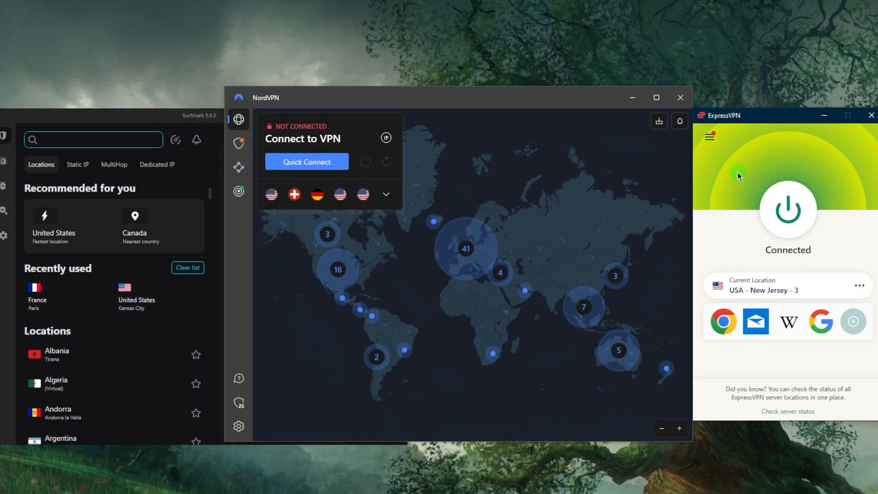
mouse_move(500, 186)
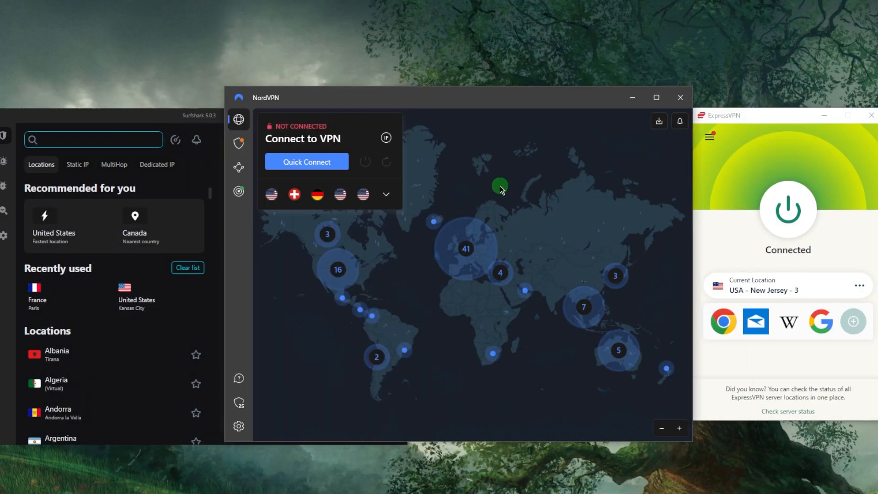
mouse_move(735, 170)
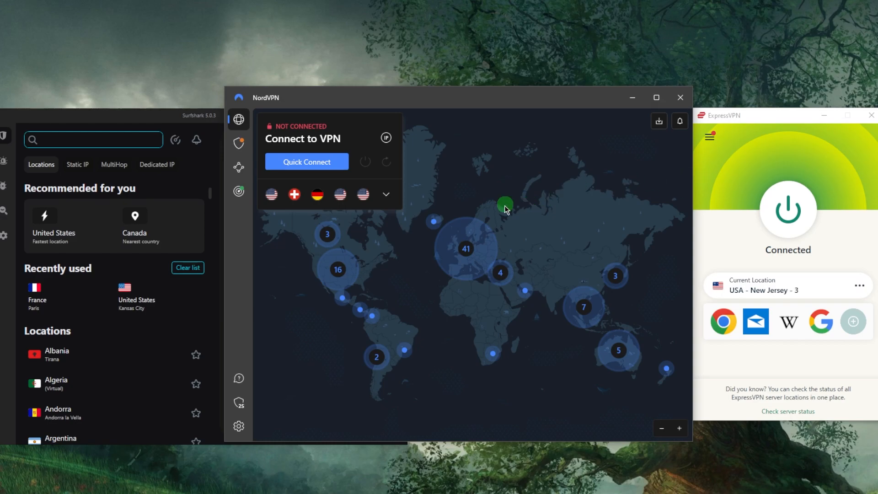
mouse_move(506, 344)
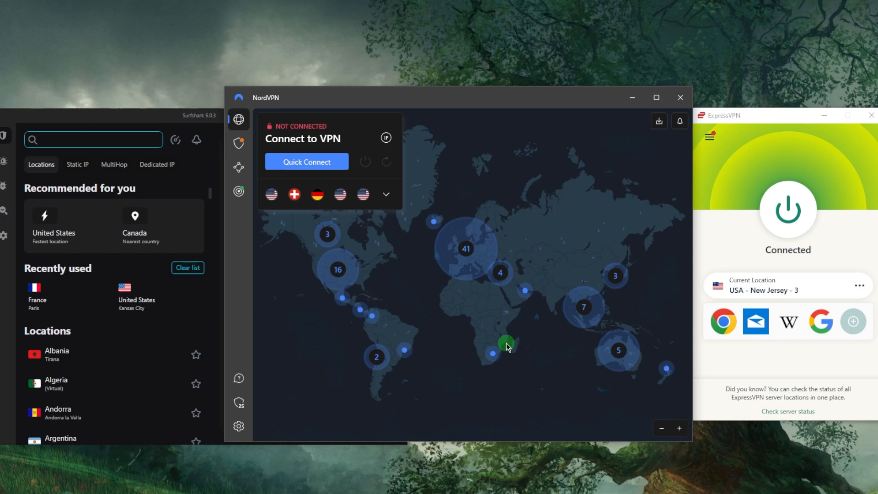
mouse_move(538, 249)
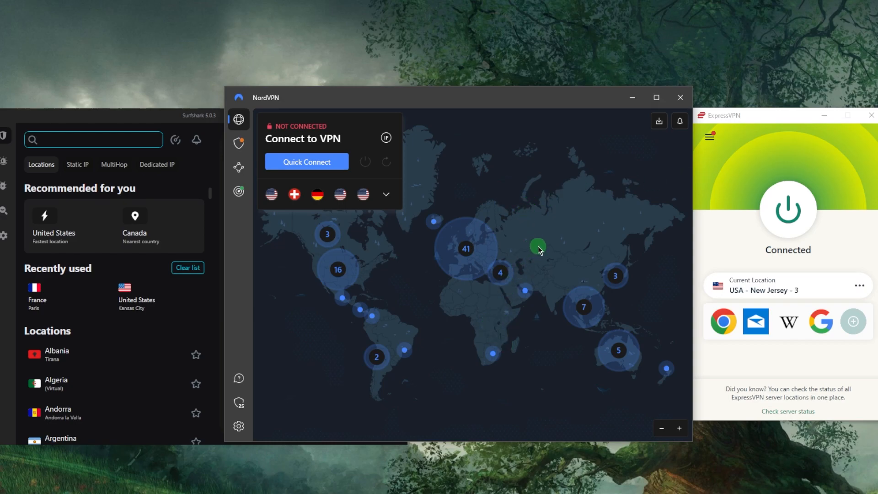
mouse_move(746, 162)
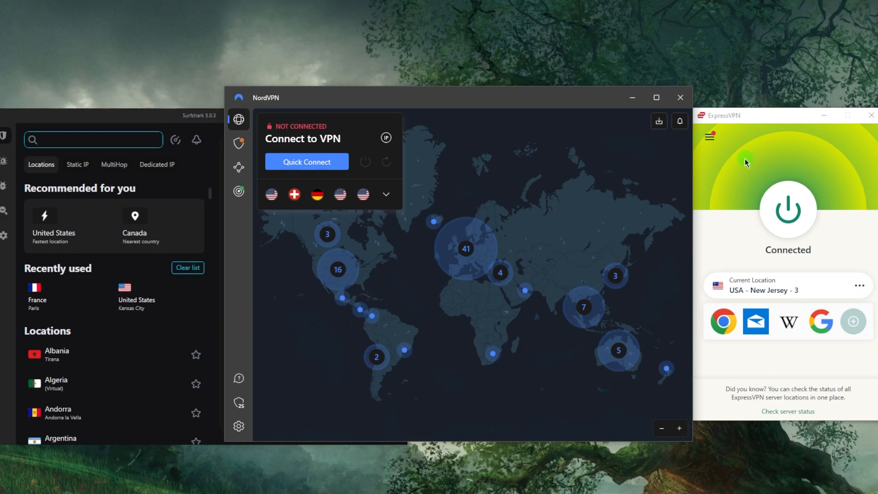
mouse_move(755, 160)
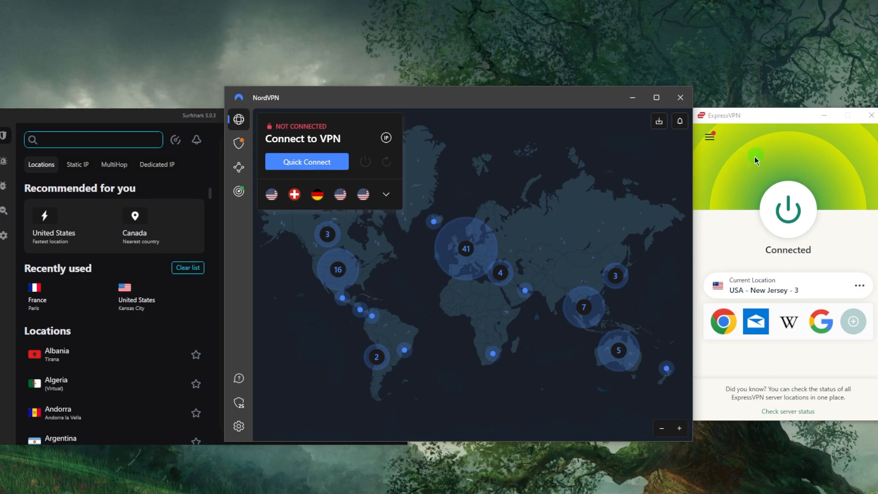
mouse_move(188, 122)
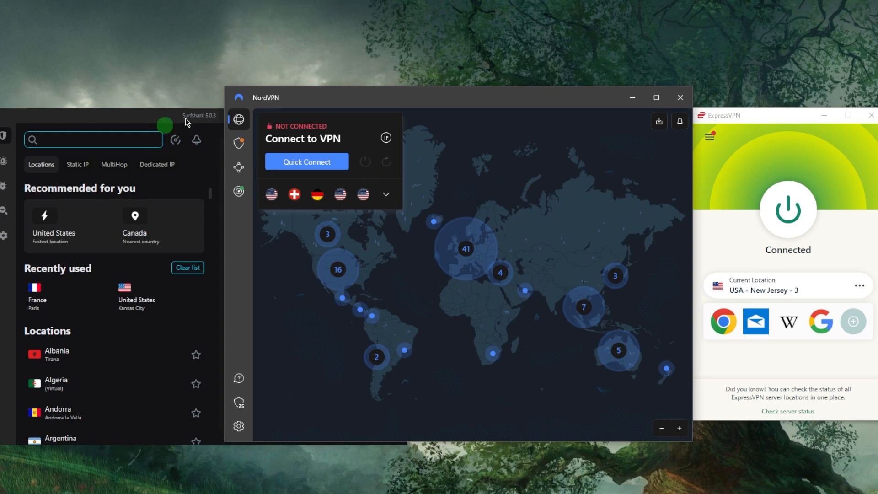
mouse_move(732, 194)
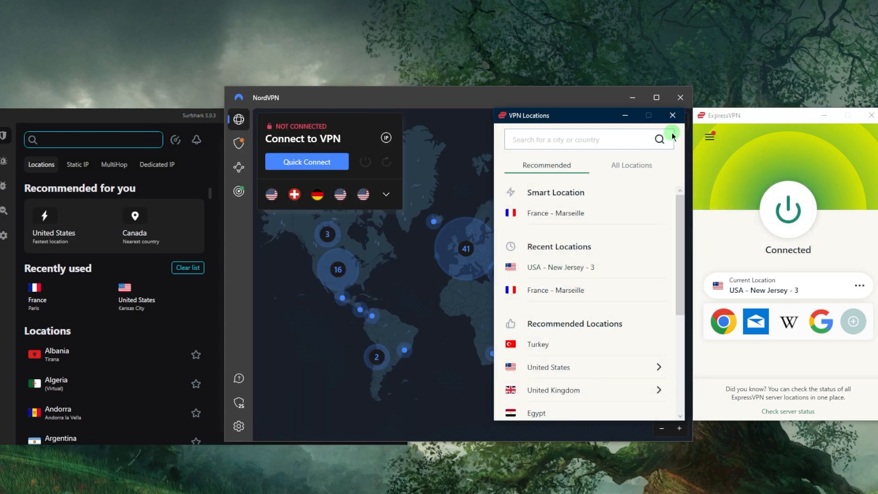
Open ExpressVPN's VPN Locations window from the current location area.
left_click(672, 115)
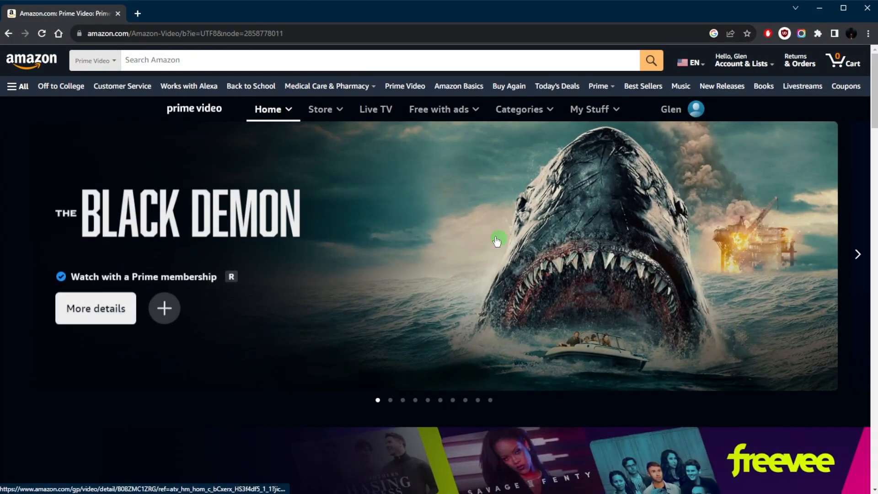
scroll("down", 3)
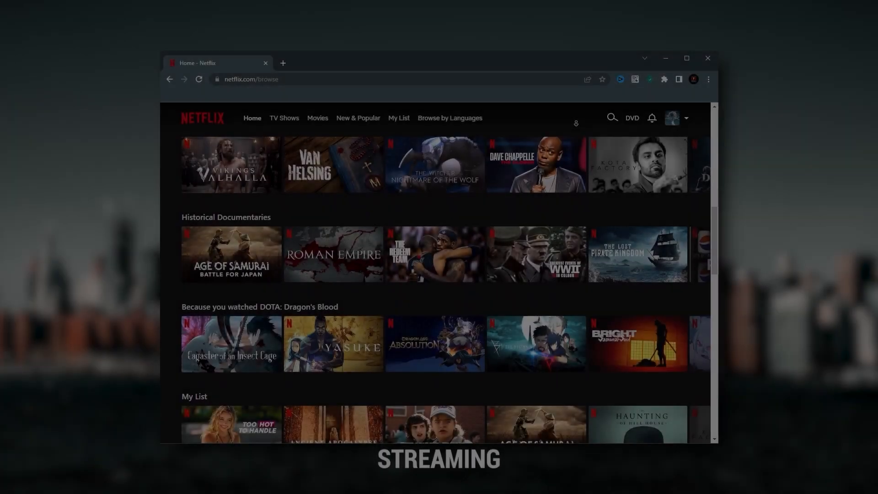
scroll("down", 3)
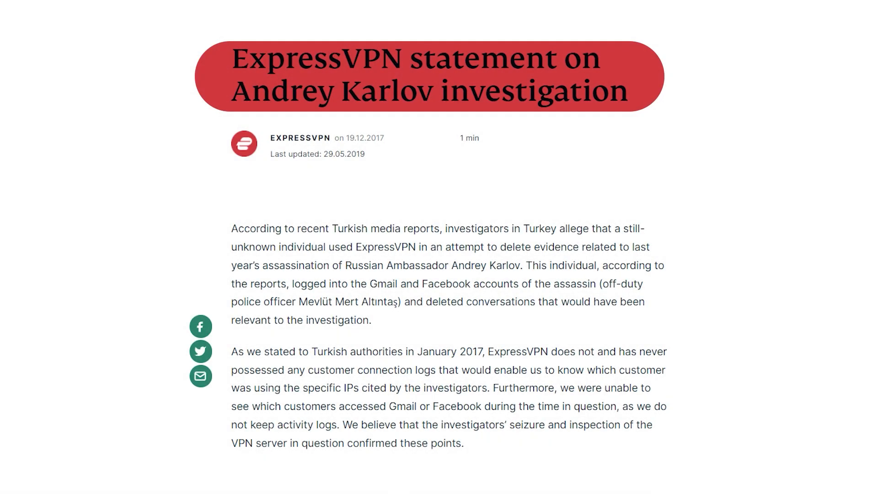
Scroll through ExpressVPN's All Locations list to reveal the Americas countries.
scroll("down", 3)
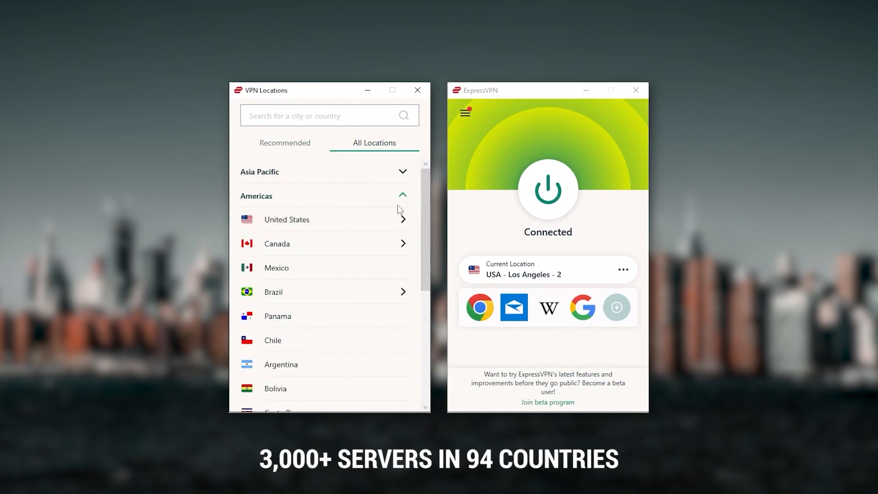
scroll("down", 3)
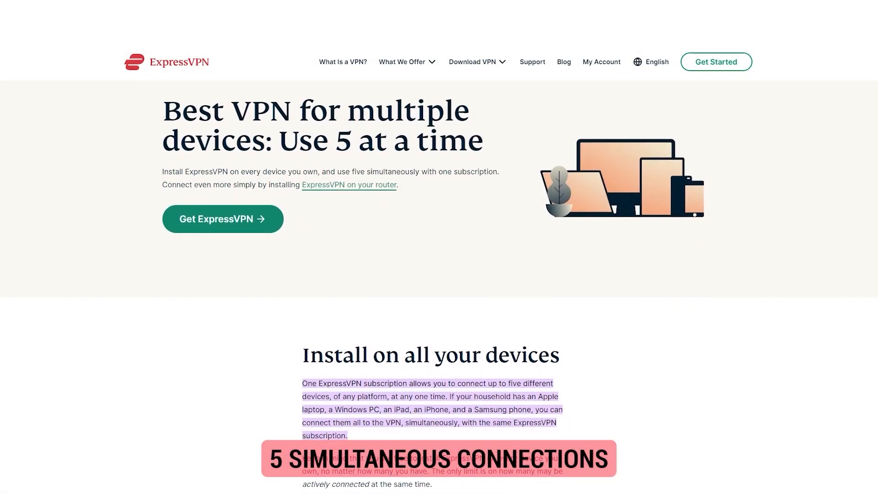
scroll("down", 3)
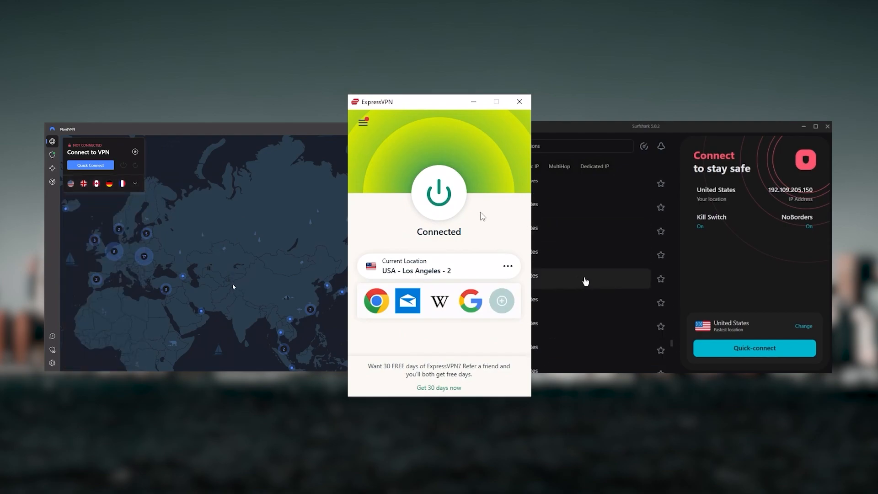
left_click(754, 348)
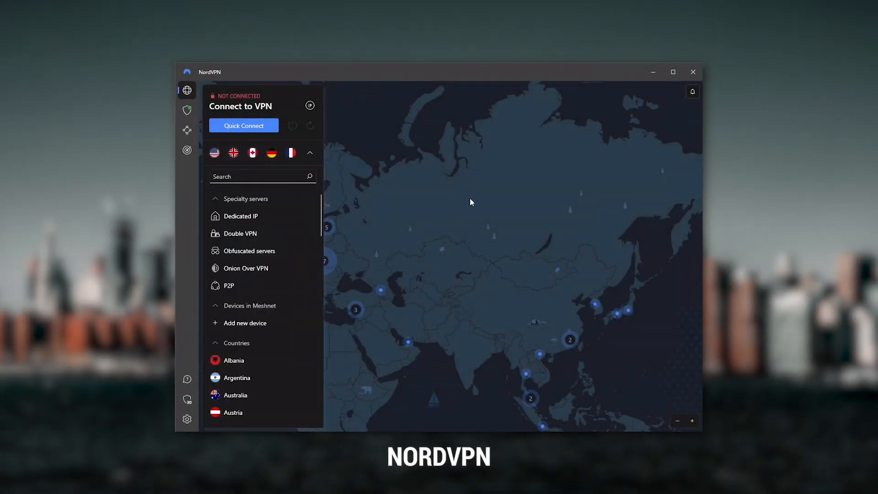
Expand NordVPN's full server list and scroll through its specialty servers and countries.
left_click(309, 153)
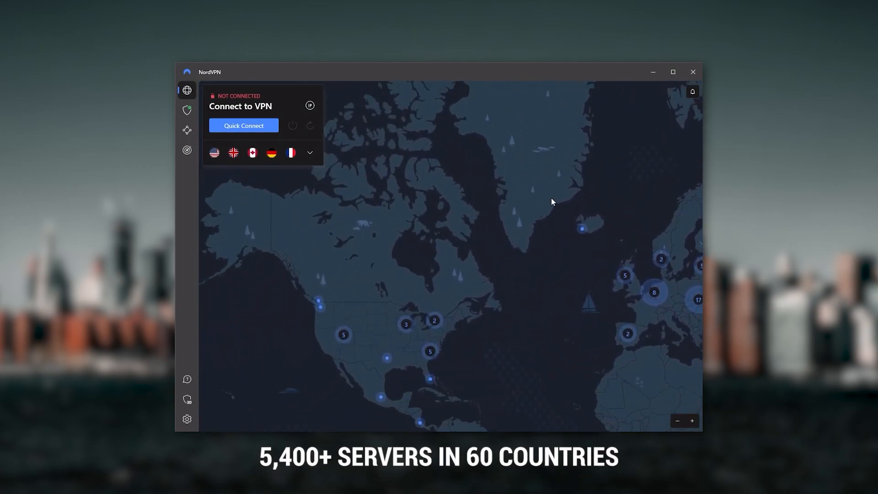
left_click(187, 110)
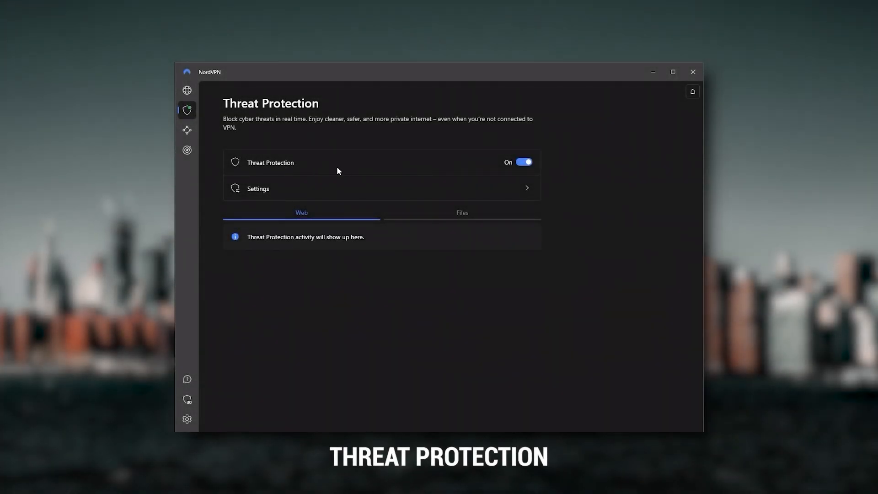
mouse_move(357, 172)
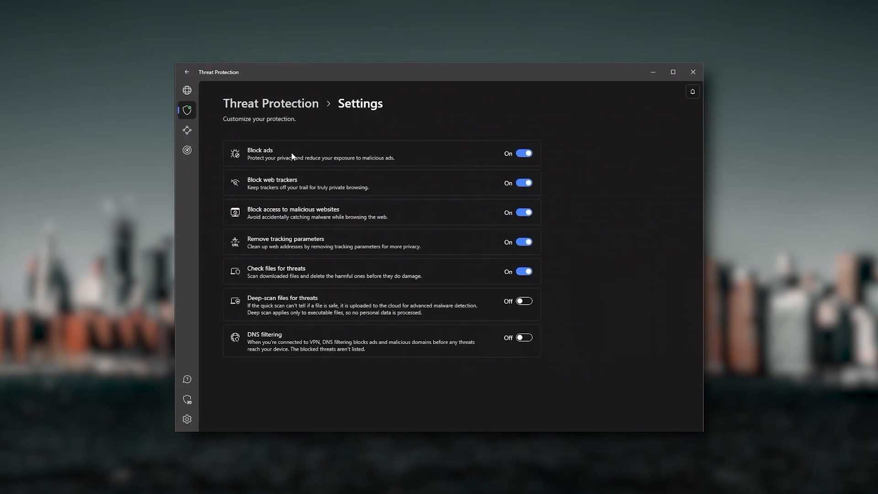
mouse_move(319, 195)
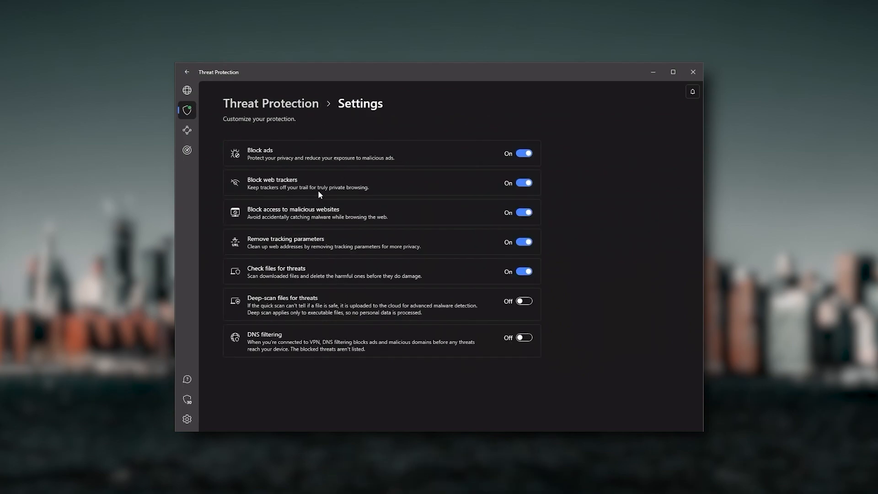
left_click(187, 90)
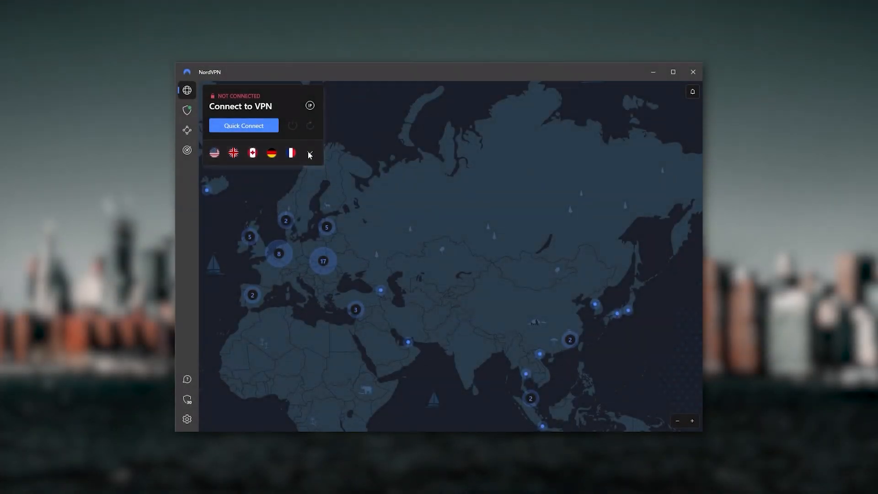
left_click(309, 153)
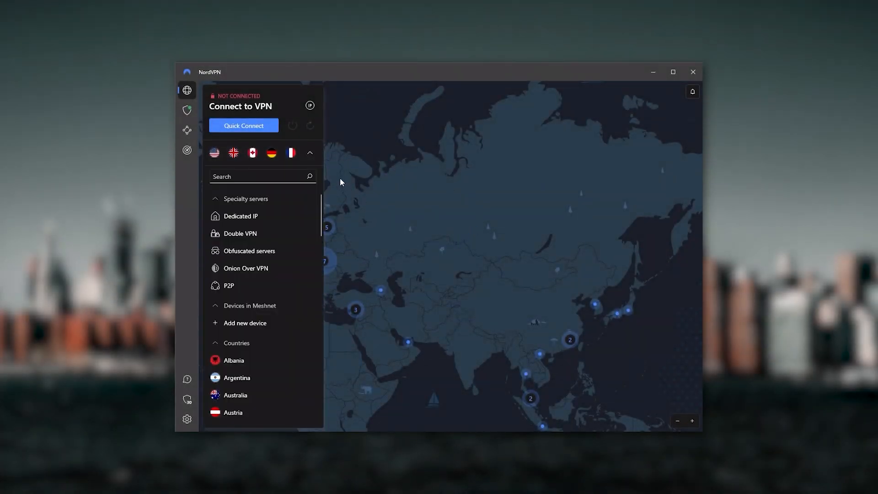
left_click(309, 152)
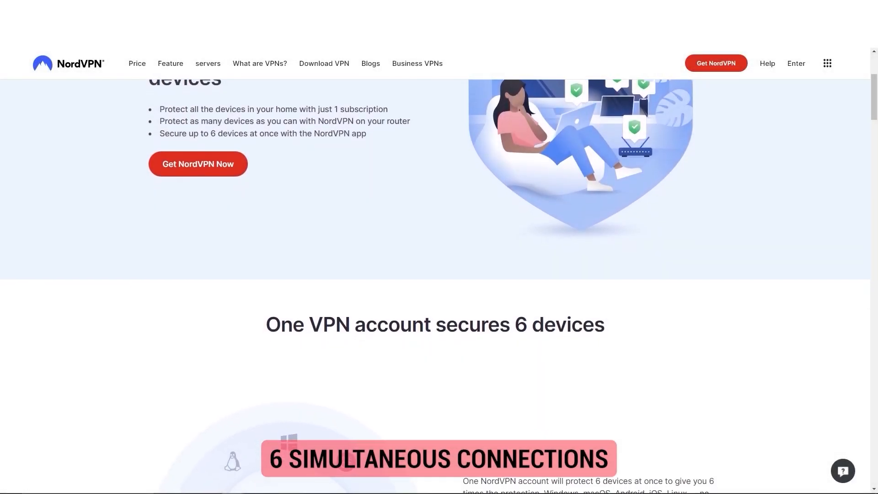
scroll("down", 3)
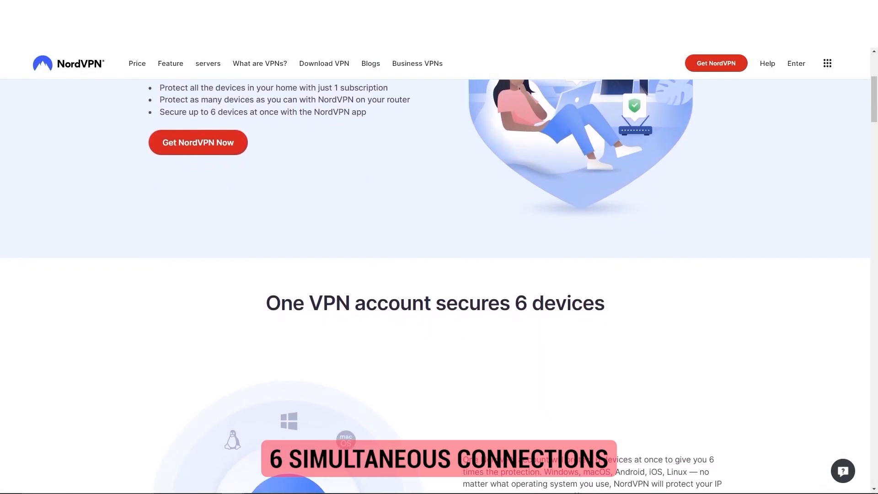
scroll("down", 3)
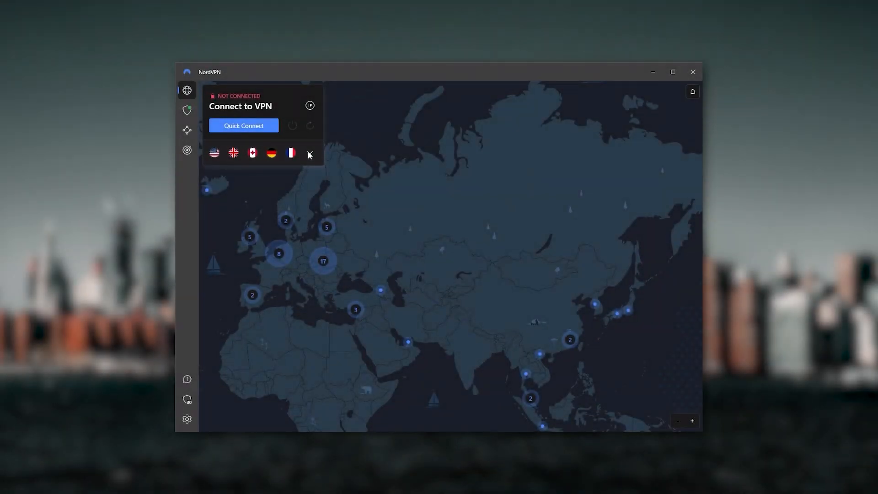
left_click(309, 152)
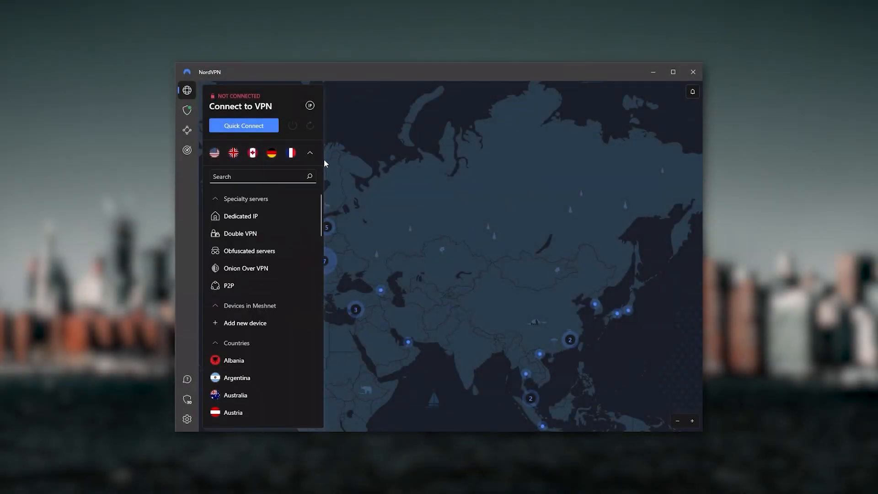
left_click(310, 152)
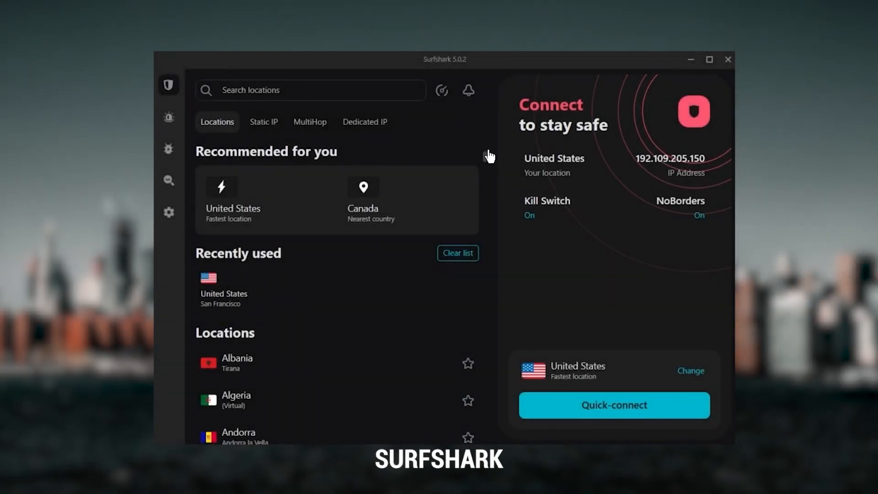
Connect Surfshark through the United States New York server, then disconnect.
scroll("down", 3)
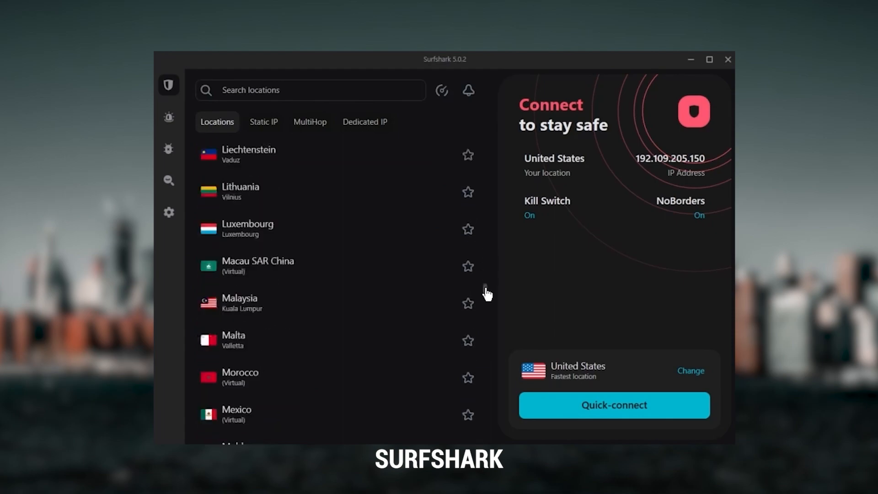
scroll("down", 3)
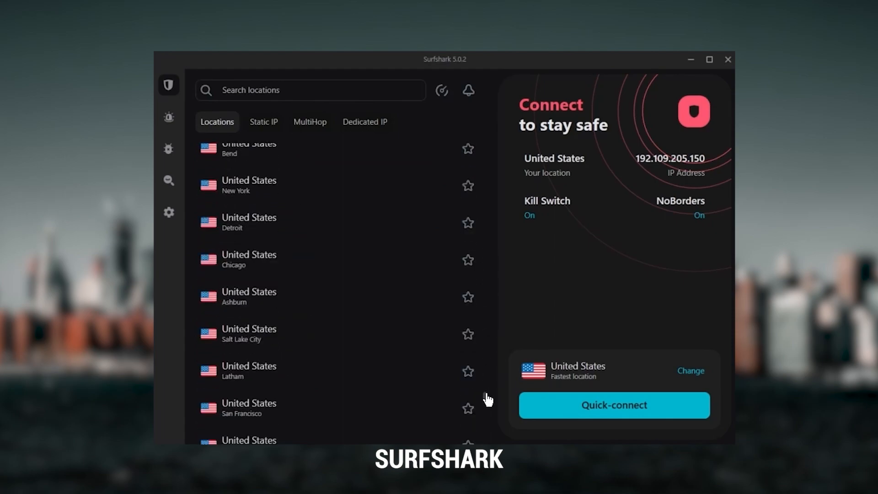
mouse_move(318, 199)
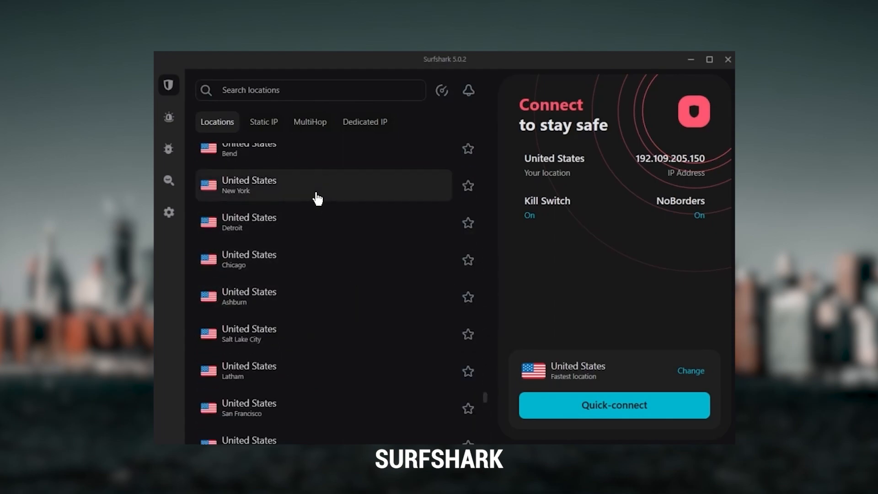
left_click(614, 405)
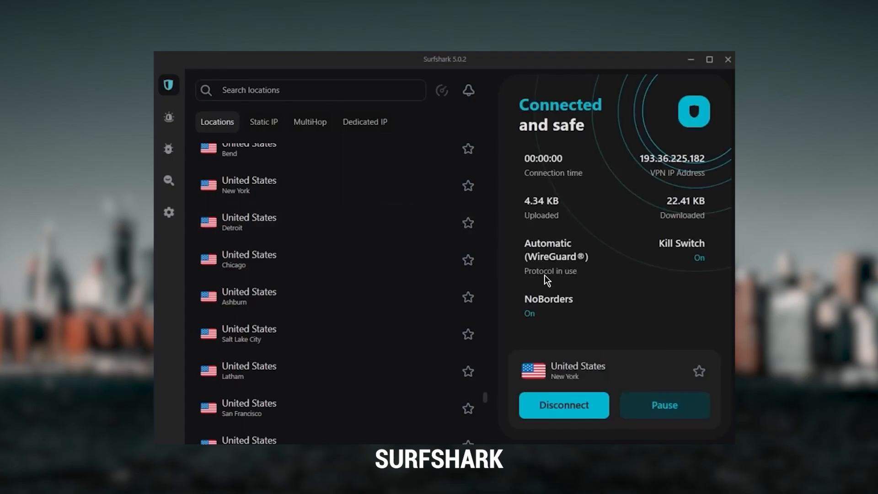
left_click(563, 404)
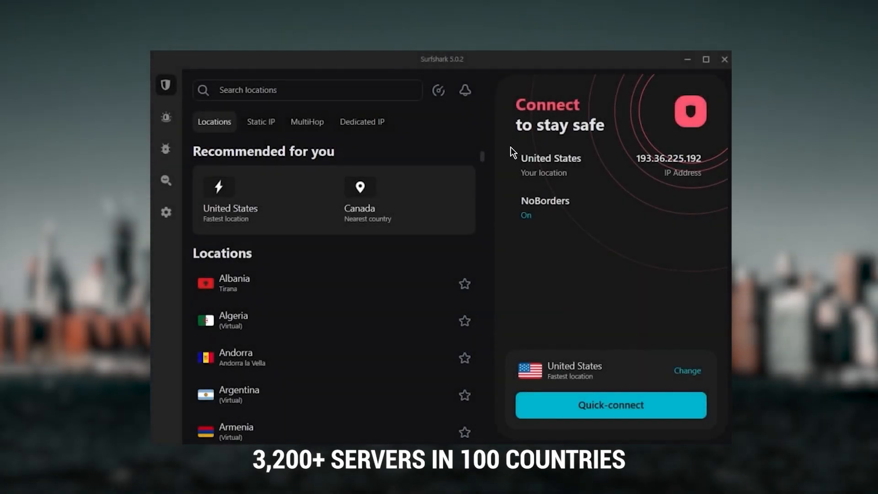
In Surfshark's VPN settings, toggle Rotating IP and browse the advanced security options.
scroll("down", 3)
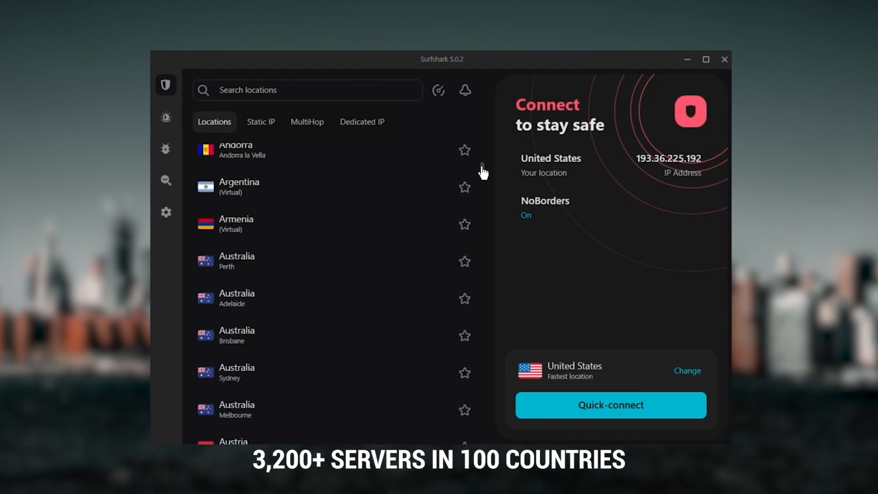
left_click(166, 212)
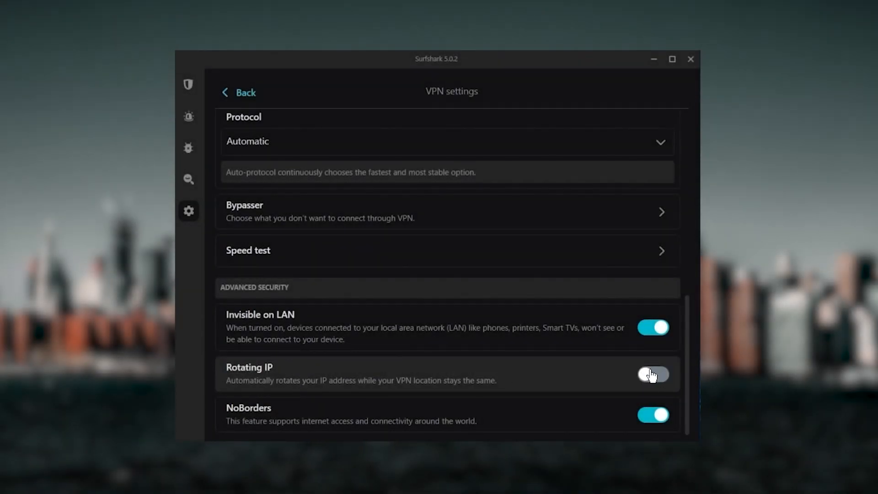
left_click(239, 93)
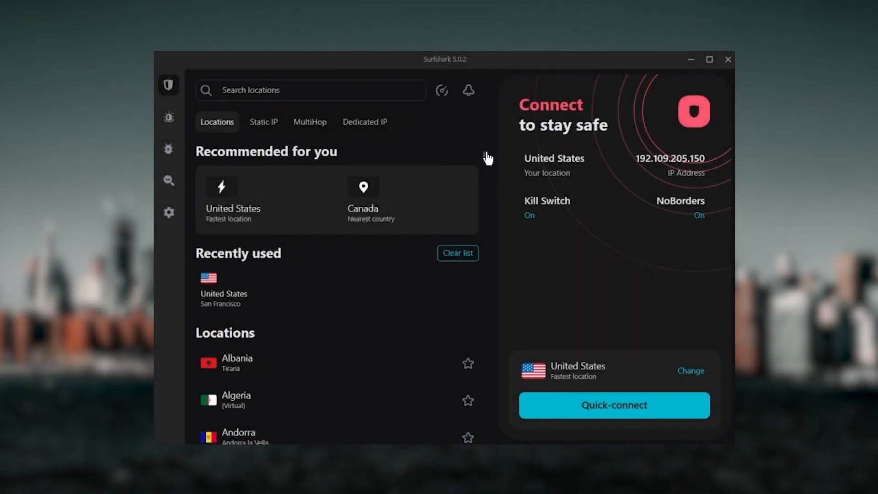
scroll("down", 3)
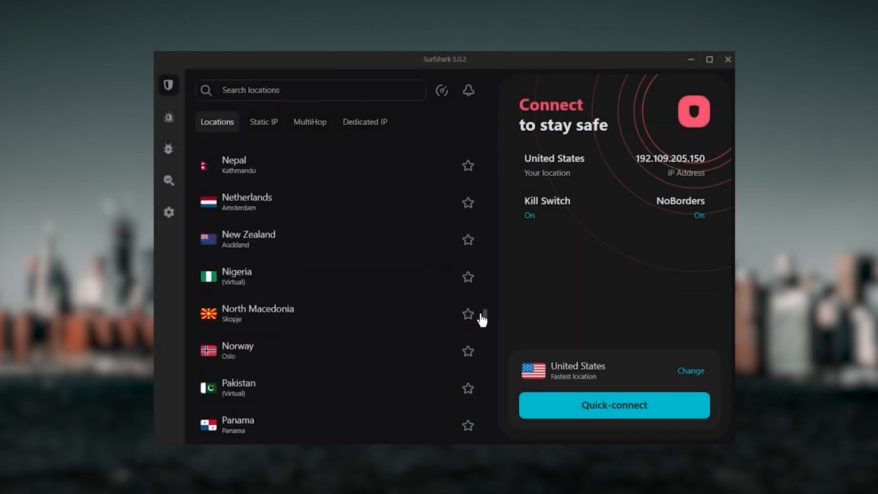
scroll("down", 3)
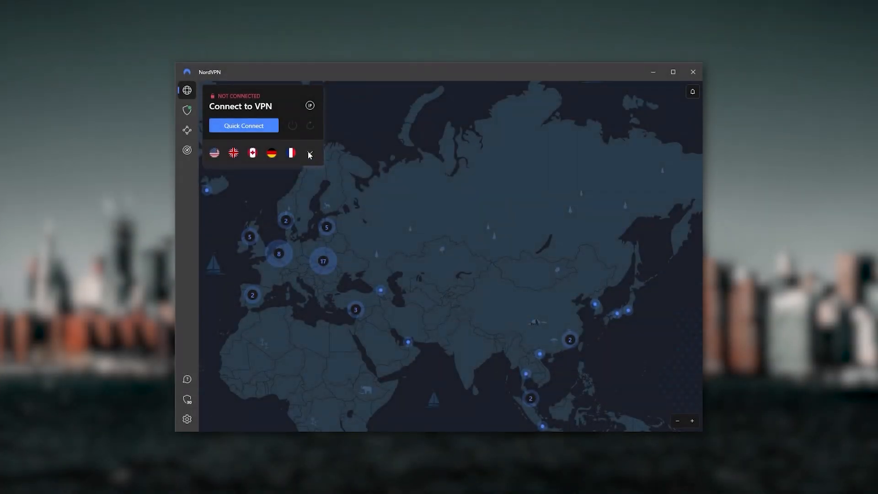
left_click(309, 153)
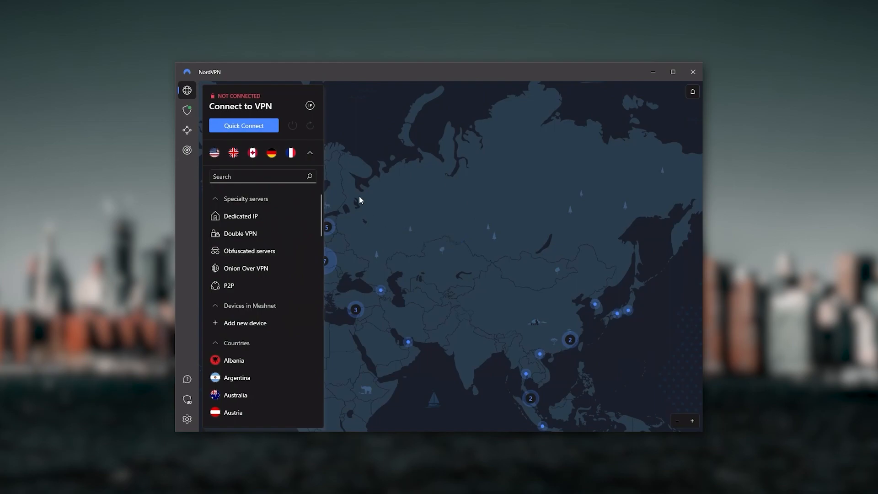
left_click(309, 152)
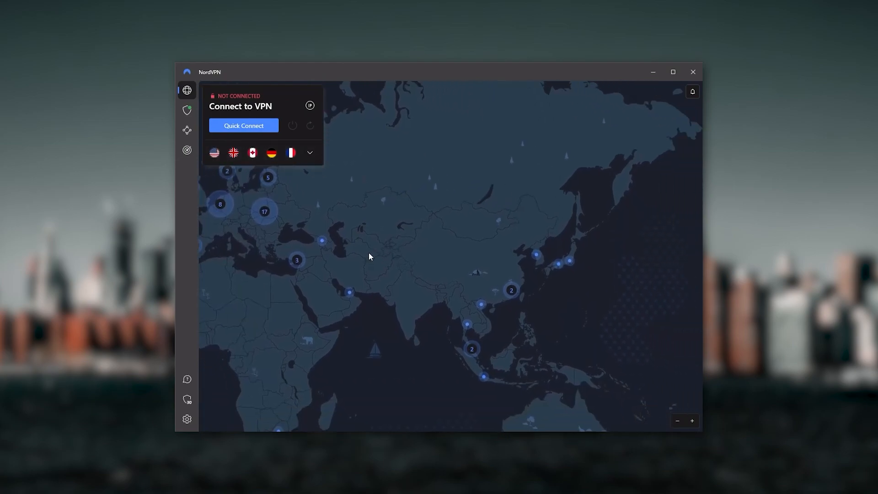
left_click_drag(369, 256, 556, 320)
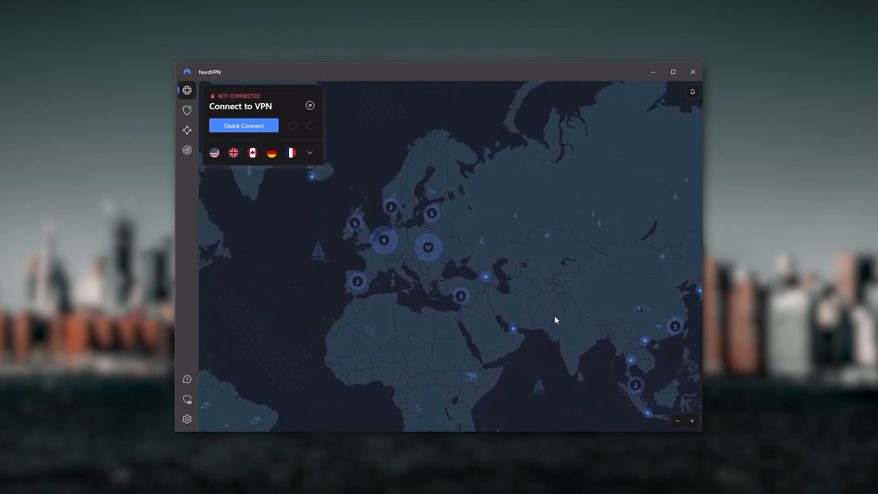
left_click_drag(556, 319, 325, 241)
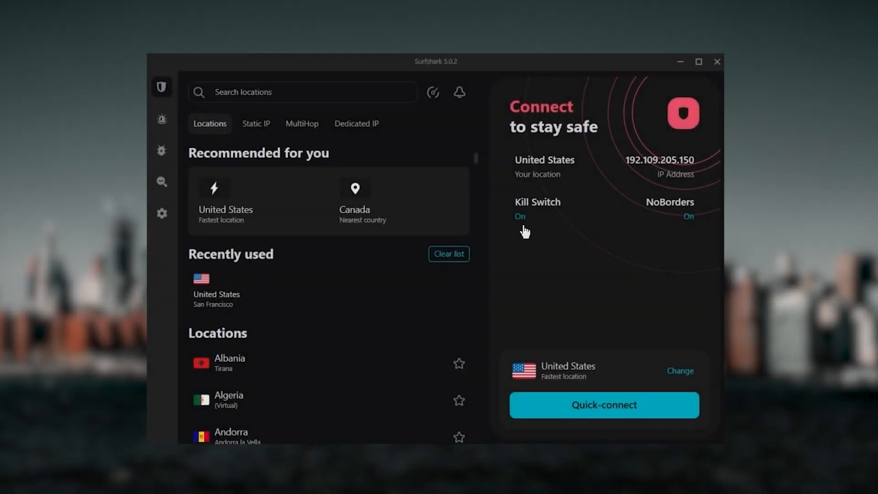
Scroll Surfshark's Locations list and connect to United States – New York.
scroll("down", 3)
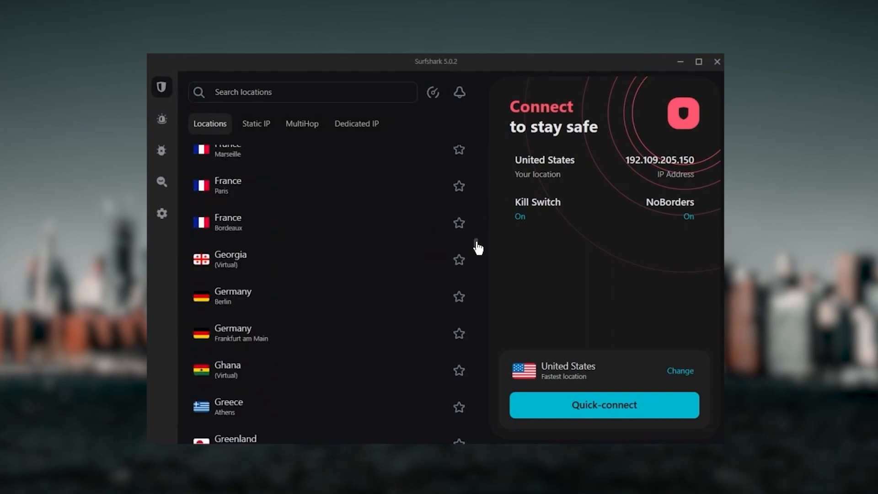
scroll("down", 3)
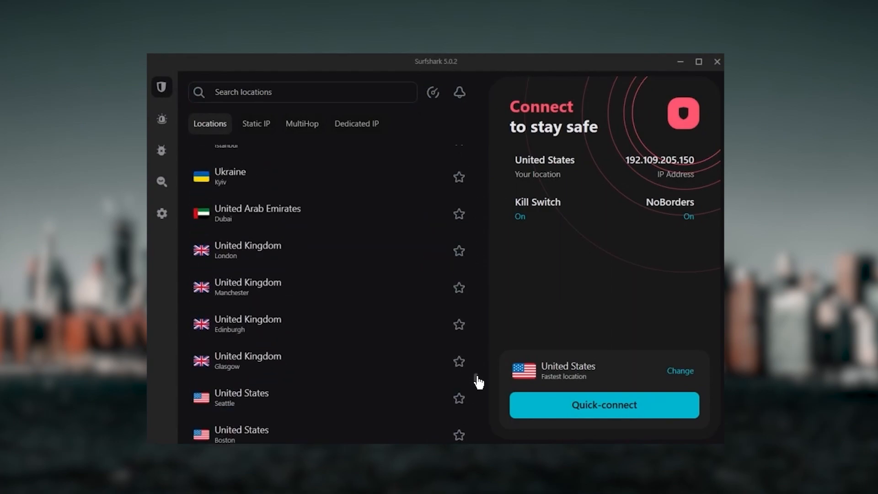
scroll("down", 3)
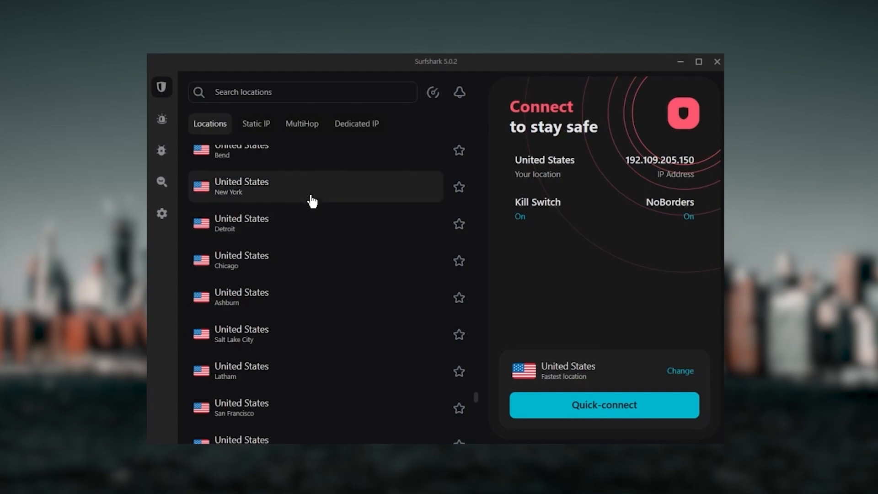
left_click(604, 404)
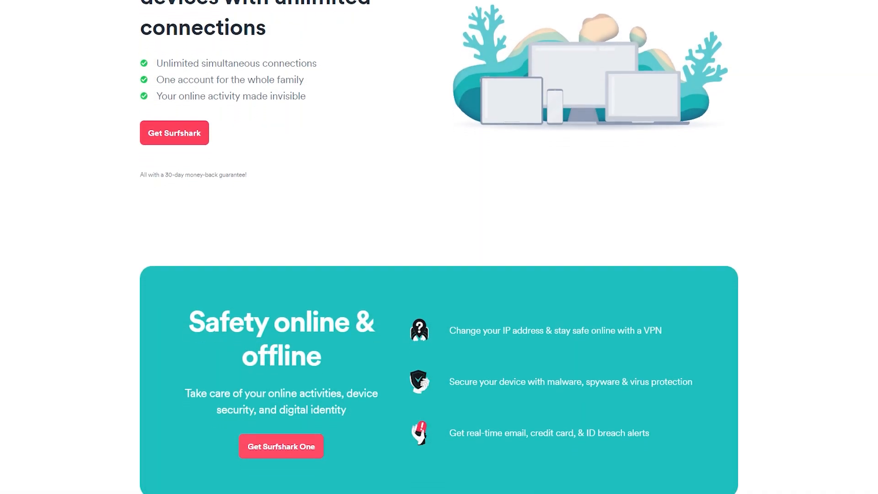
Scroll the Surfshark site past Safety online & offline to the multiple-devices section.
scroll("down", 3)
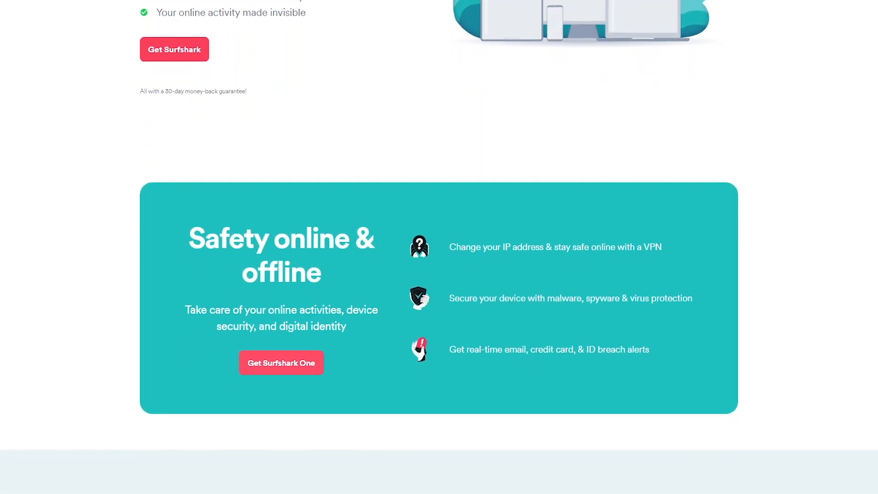
scroll("down", 3)
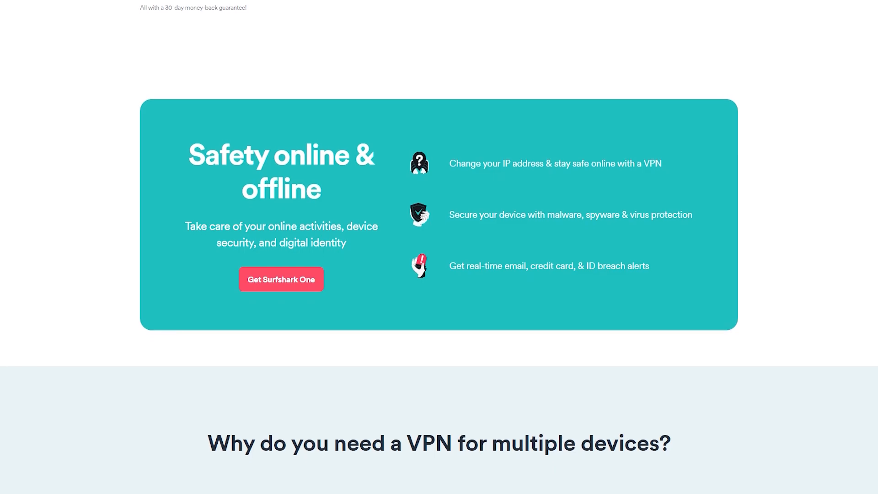